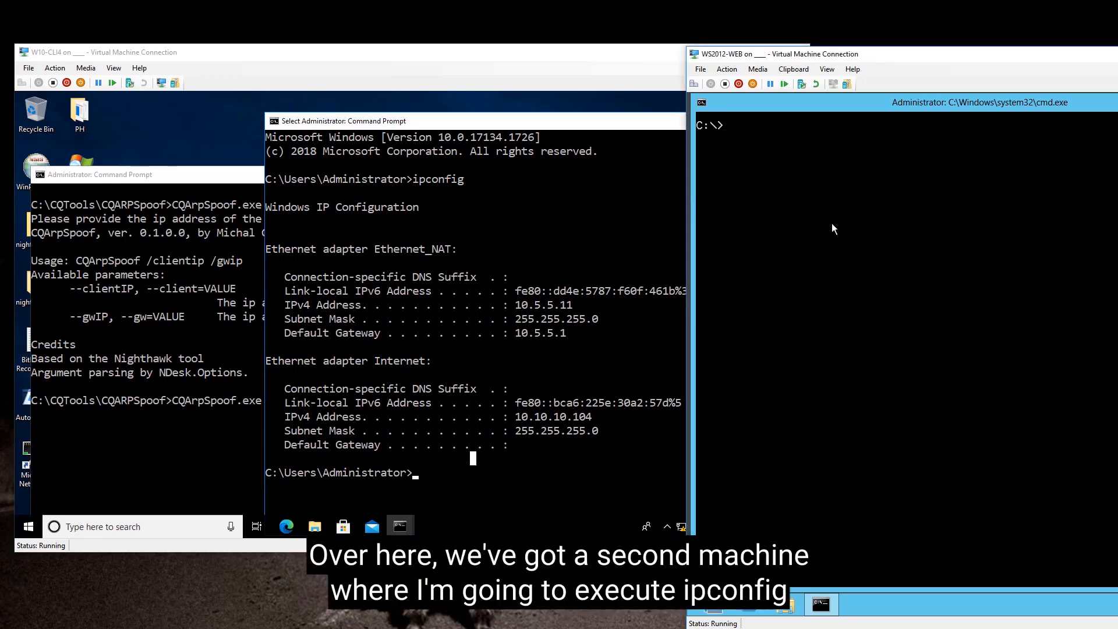
pyautogui.write('ipconfig')
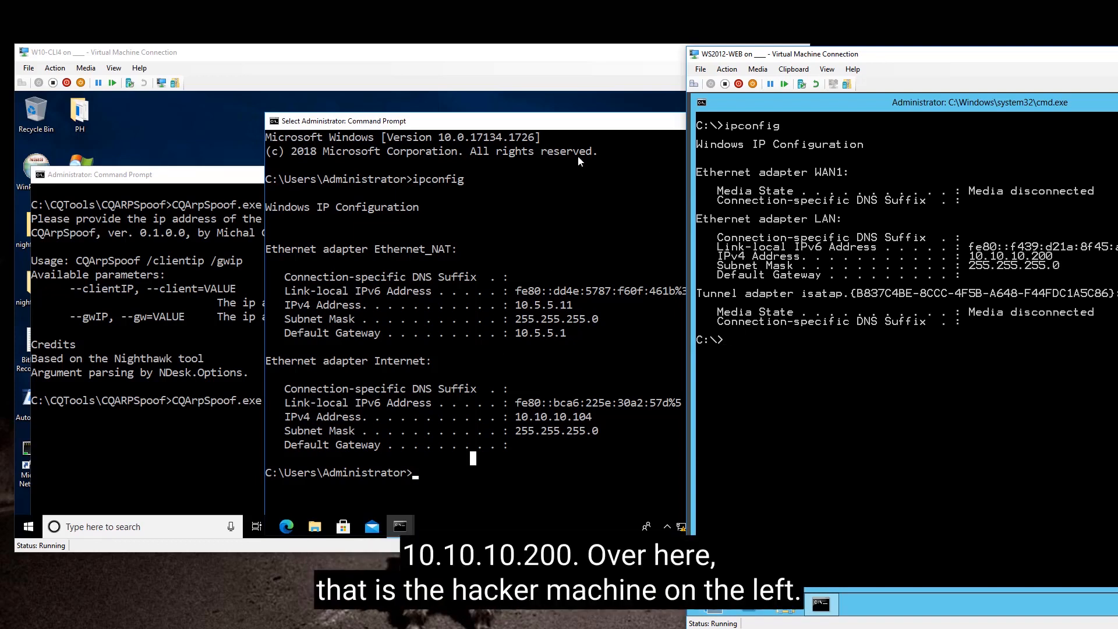
pyautogui.moveTo(501, 241)
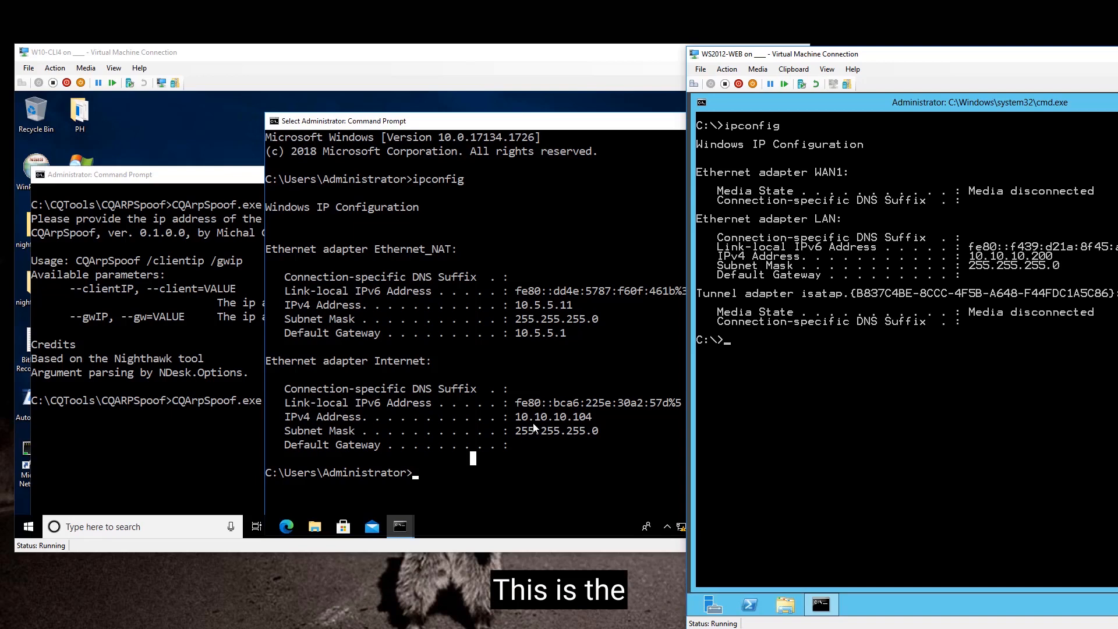
pyautogui.moveTo(483, 309)
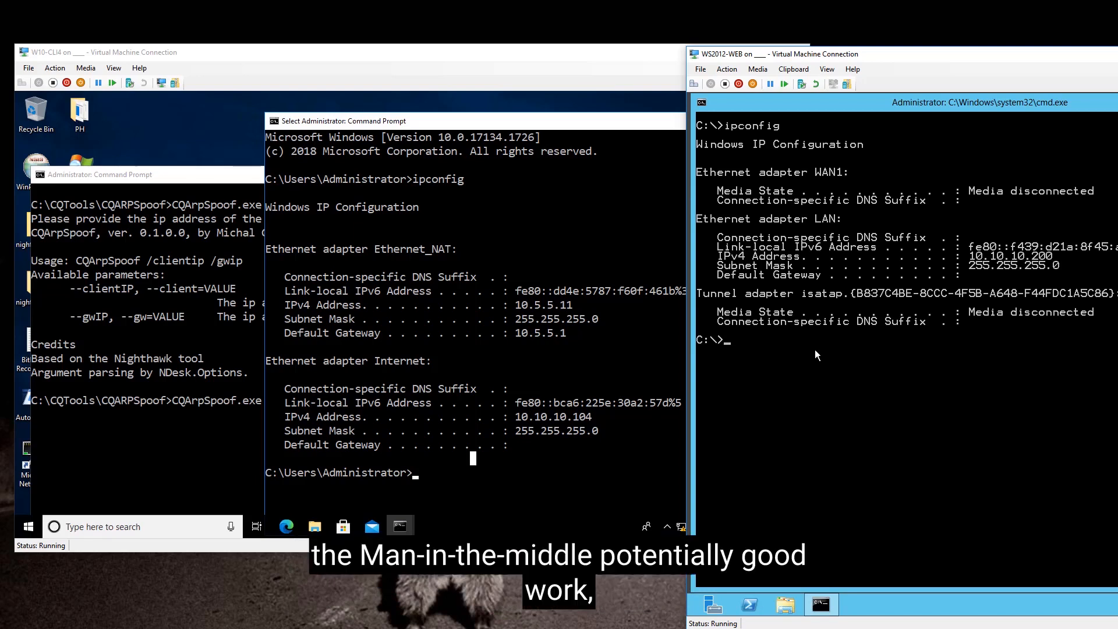
pyautogui.write('cls')
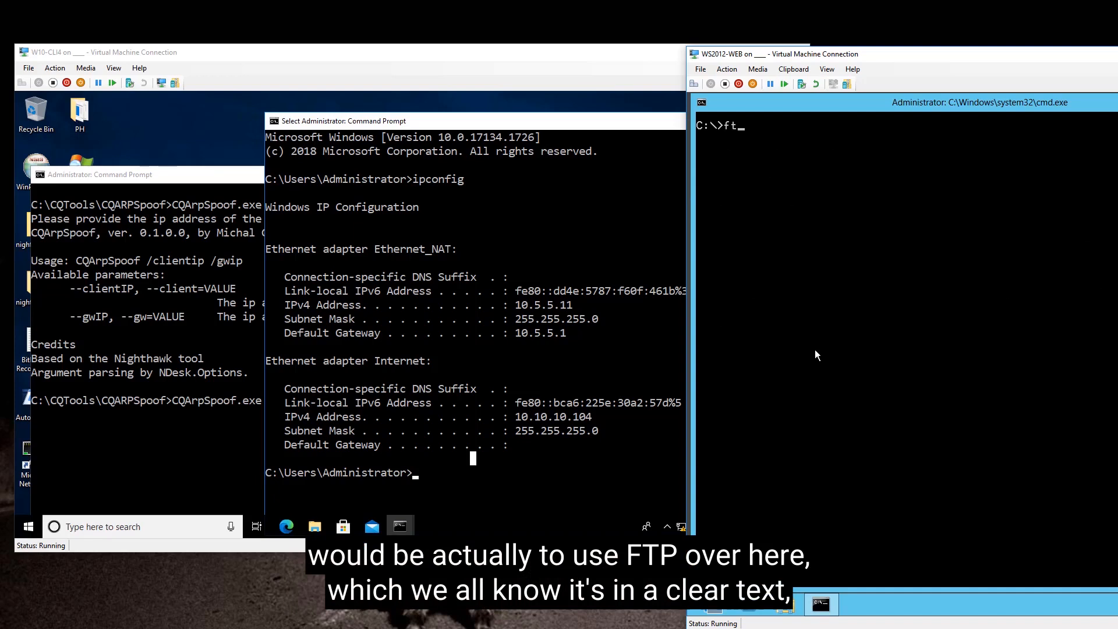
pyautogui.write('p')
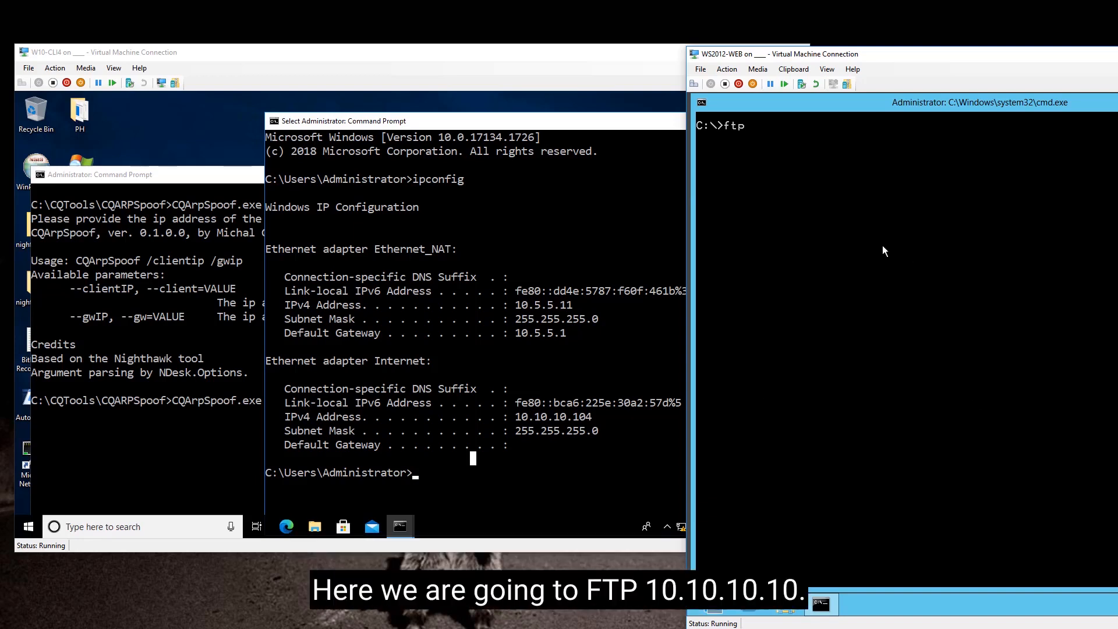
pyautogui.write('10.10.10.200 /gwIP 10.10.10.10')
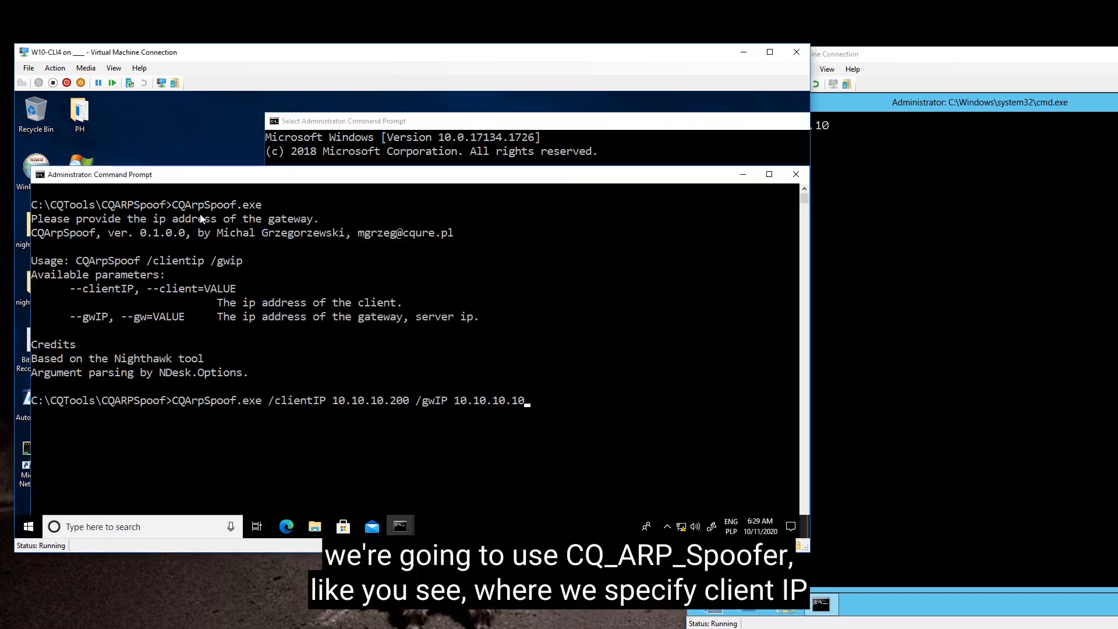
pyautogui.moveTo(236, 407)
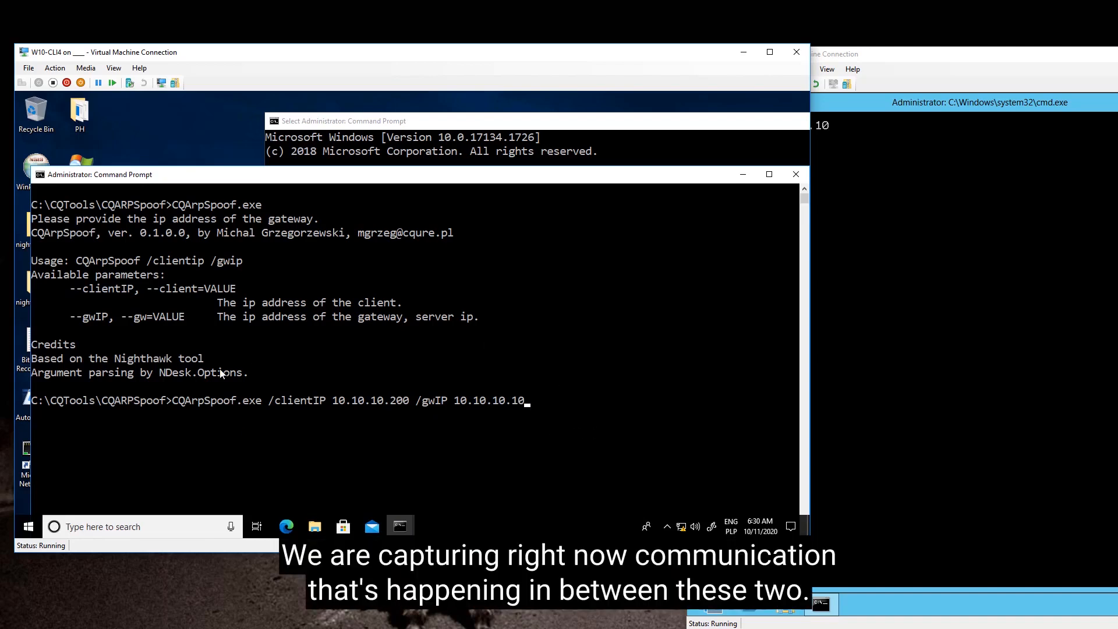
pyautogui.moveTo(319, 421)
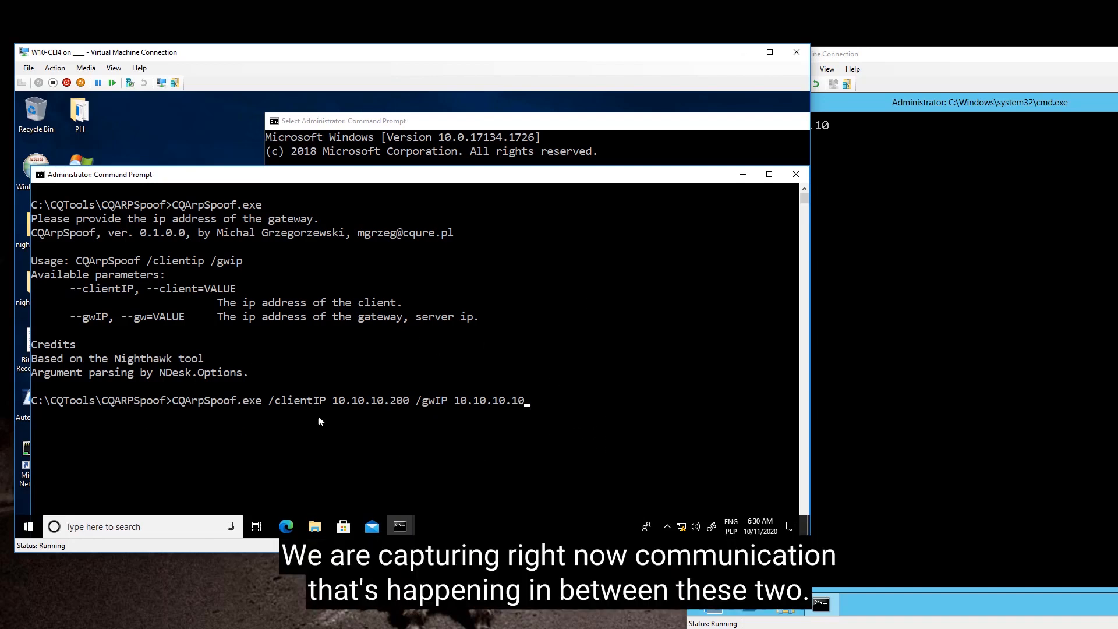
pyautogui.moveTo(616, 407)
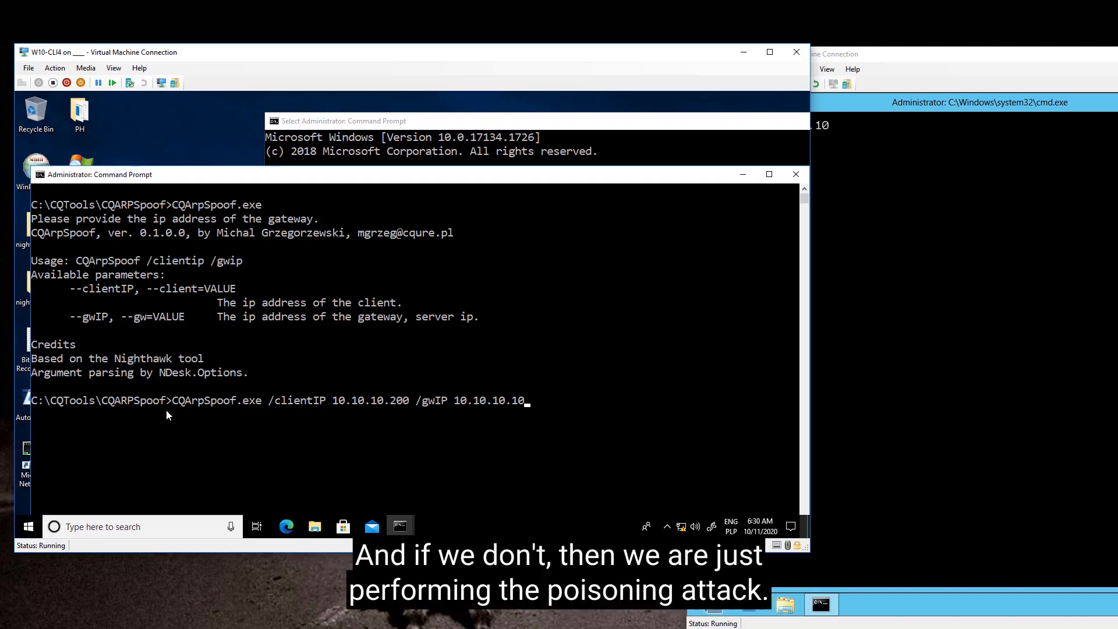
pyautogui.moveTo(674, 164)
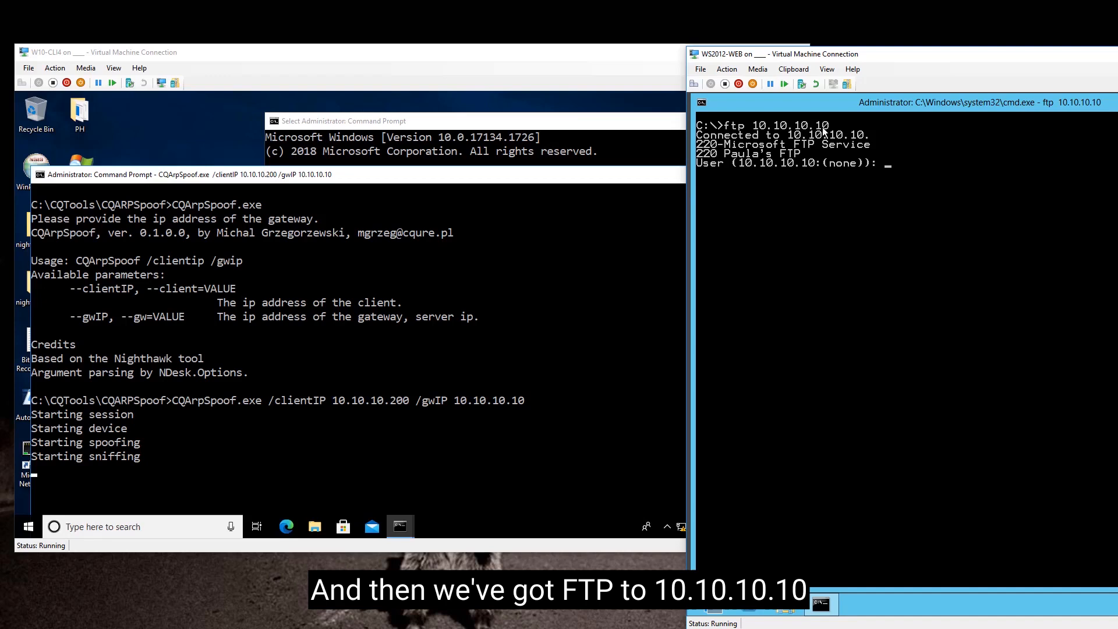
pyautogui.write('fkreuge')
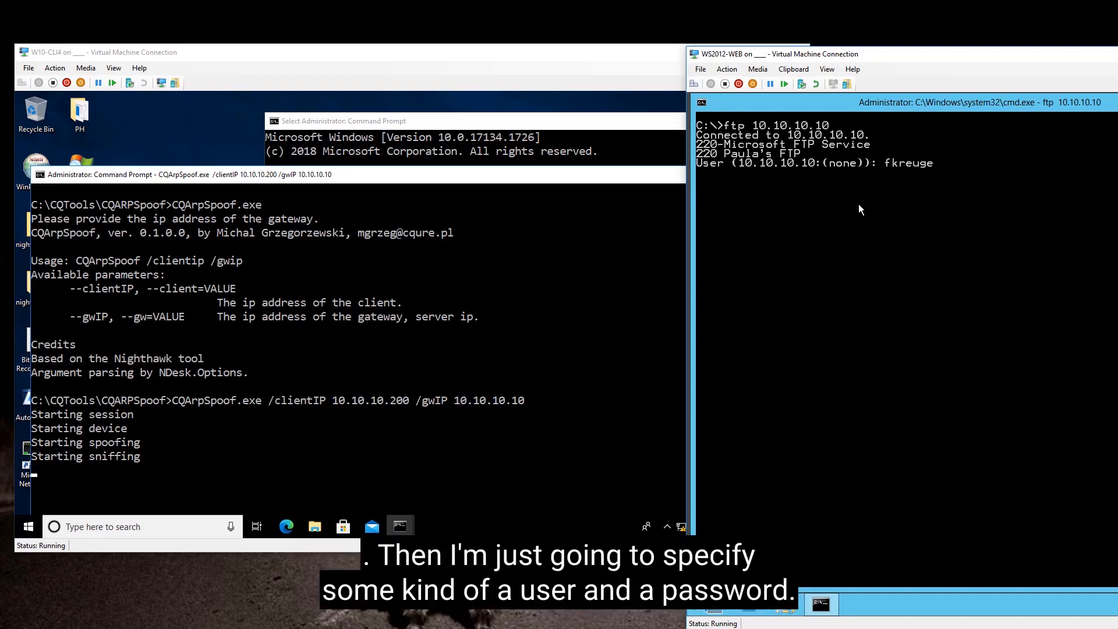